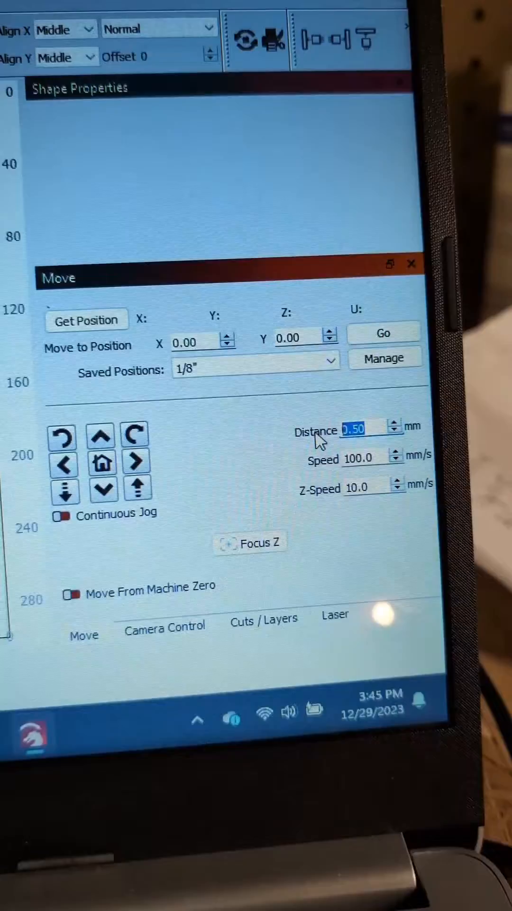
{"action": "type", "text": "10"}
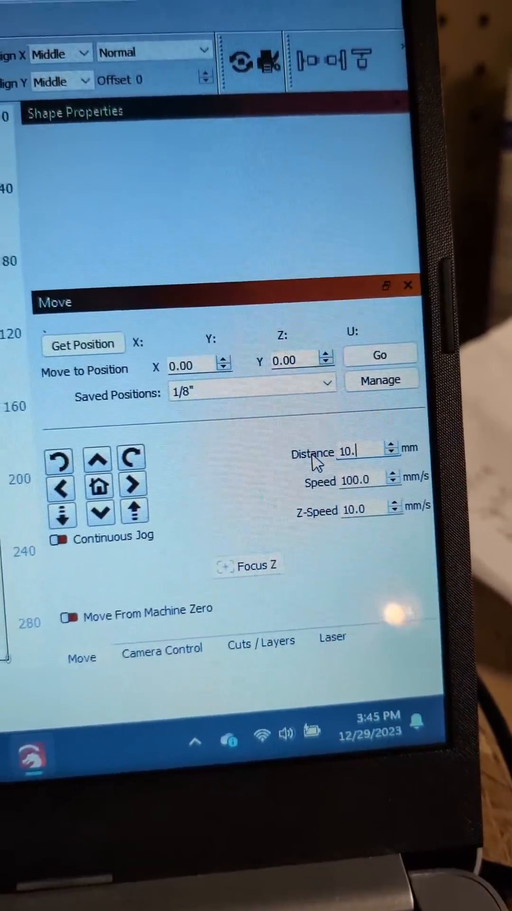
{"action": "type", "text": "5"}
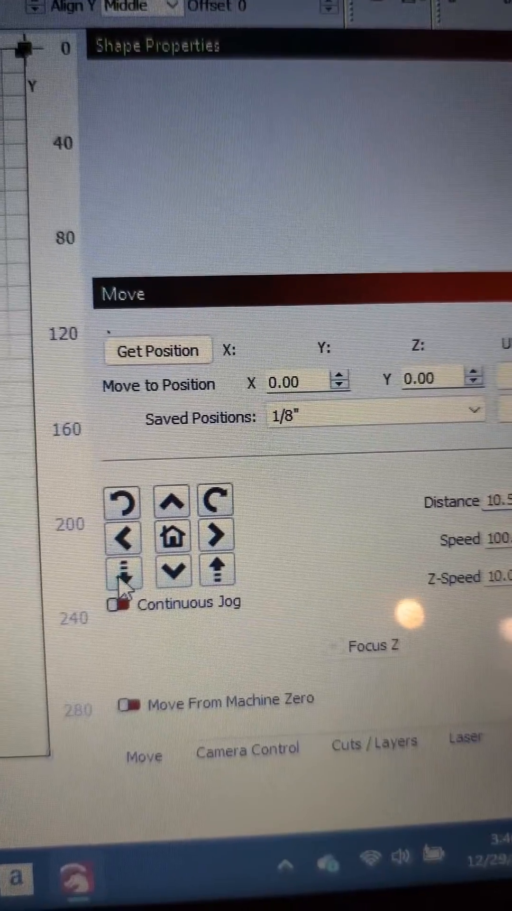
{"action": "mouse_move", "coordinate": [115, 569]}
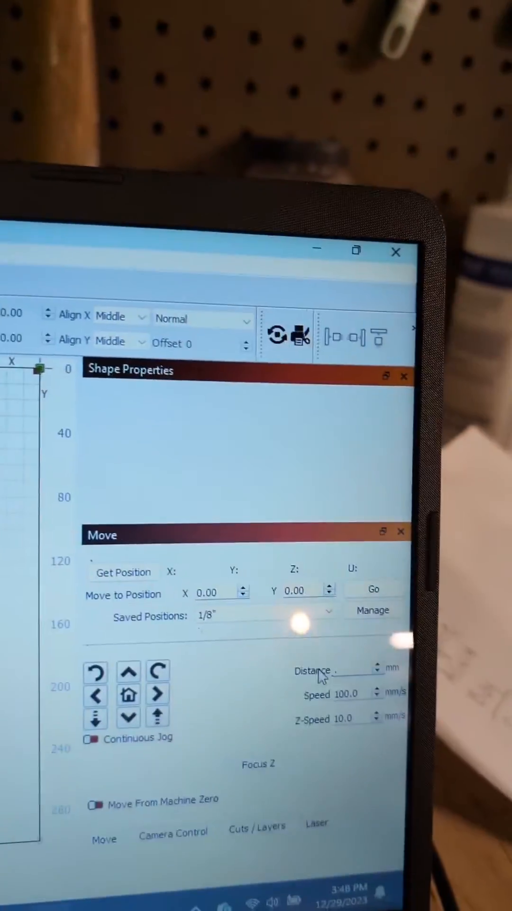
{"action": "type", "text": ".15"}
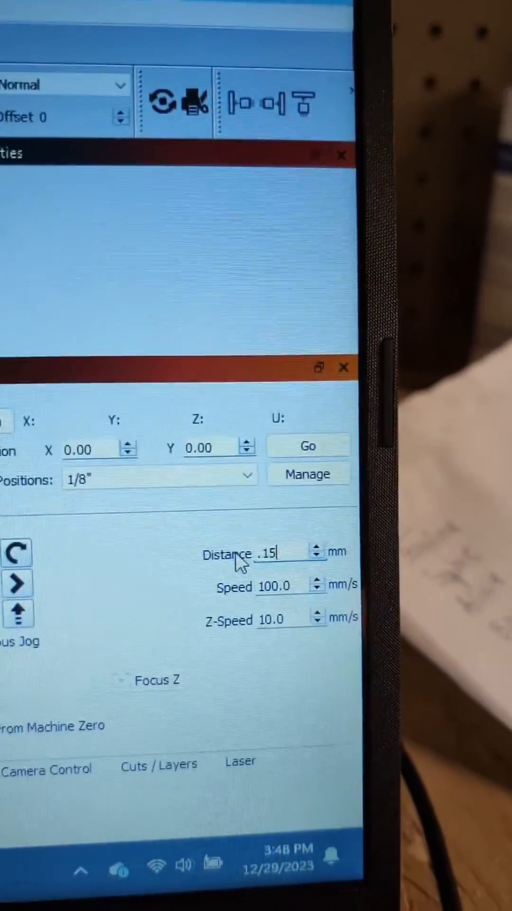